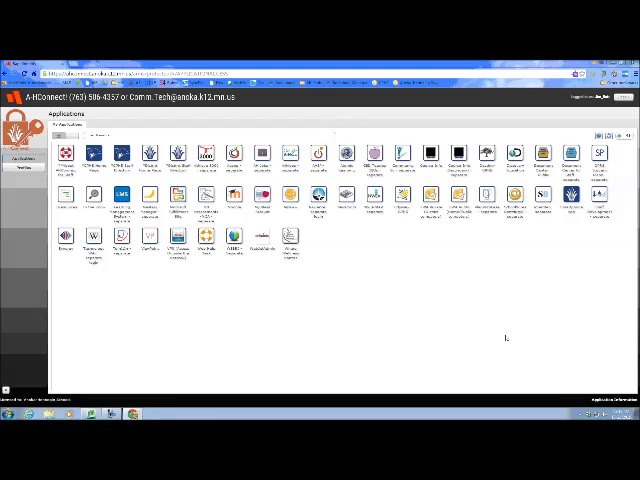
pyautogui.moveTo(60, 256)
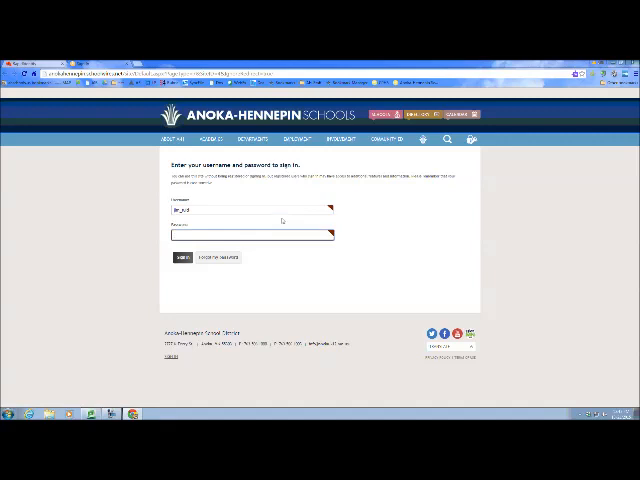
# Step: Enter the username and password on the district sign-in page and sign in
pyautogui.write('password')
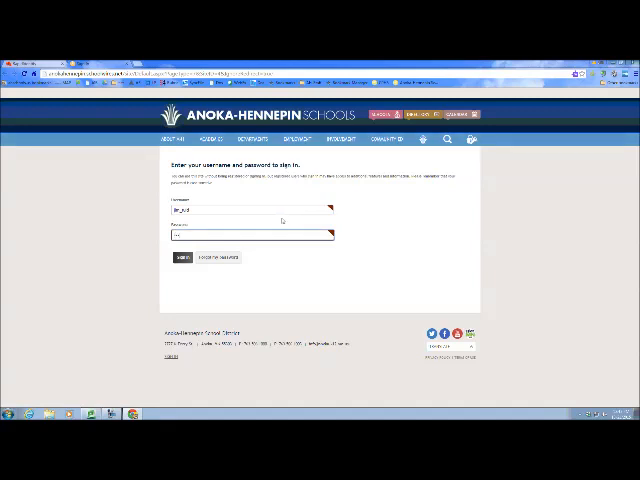
pyautogui.write('•')
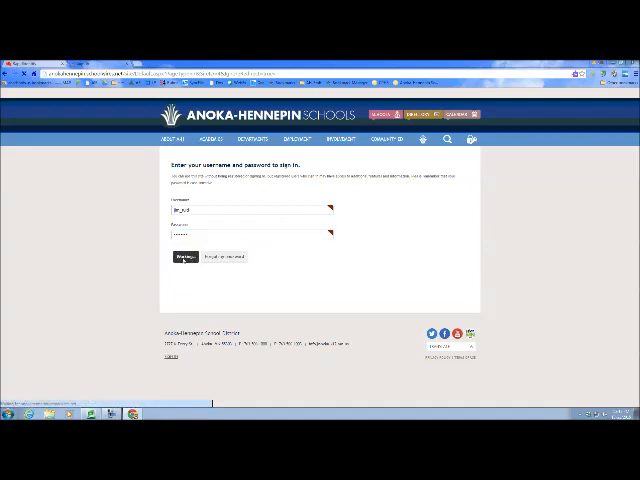
pyautogui.click(188, 256)
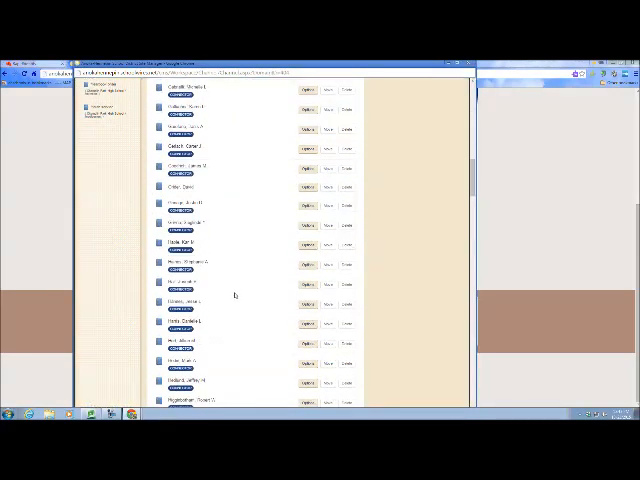
# Step: Scroll down through the Site Manager's long list of sections
pyautogui.scroll(-3)
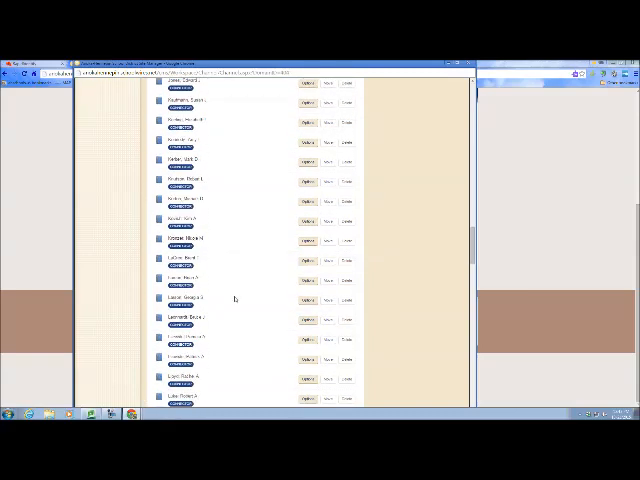
pyautogui.scroll(-3)
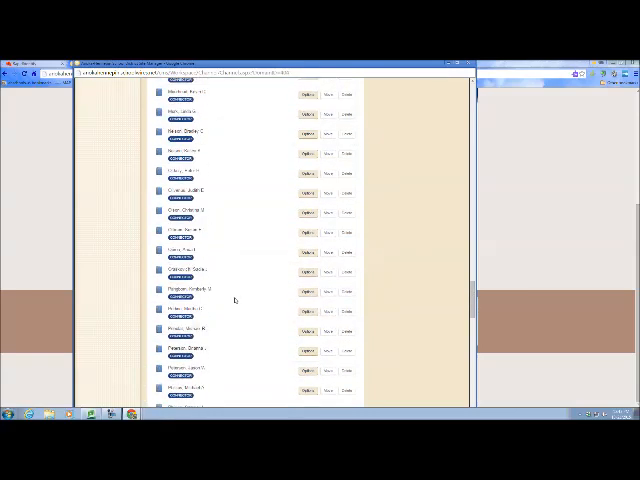
pyautogui.scroll(-3)
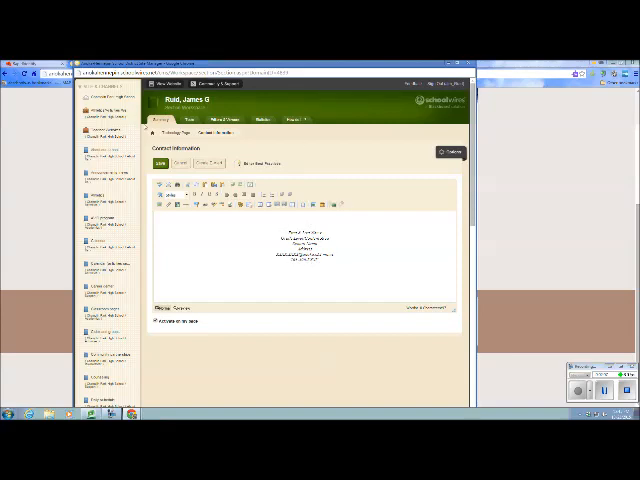
# Step: Select the Contact Information page from the left page list to edit it
pyautogui.click(160, 164)
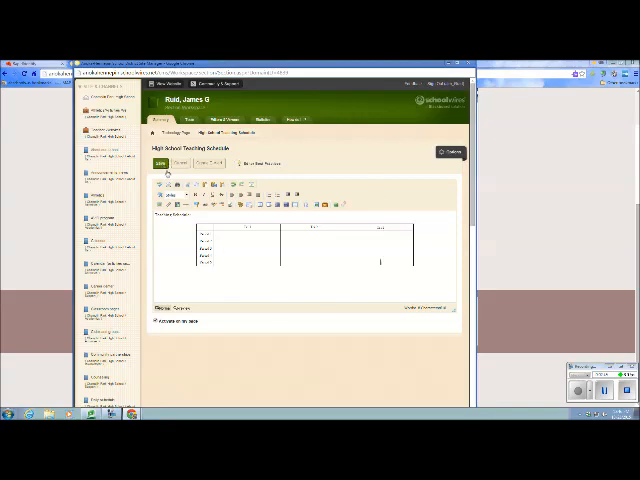
# Step: Select the High School Teaching Schedule page to view its schedule table
pyautogui.click(164, 164)
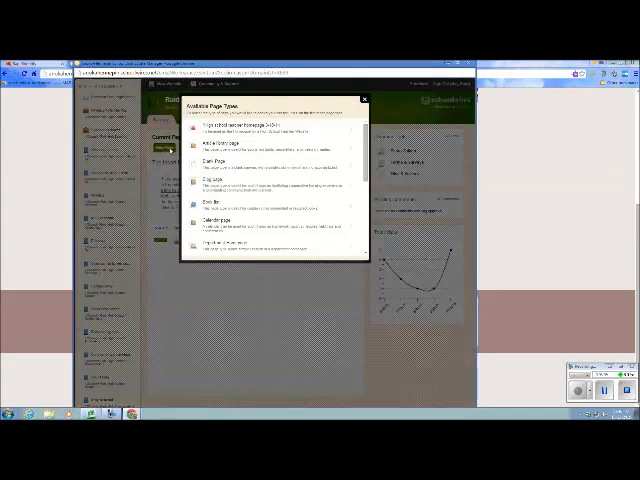
# Step: Name the new flex page 'Module' and save it
pyautogui.scroll(-3)
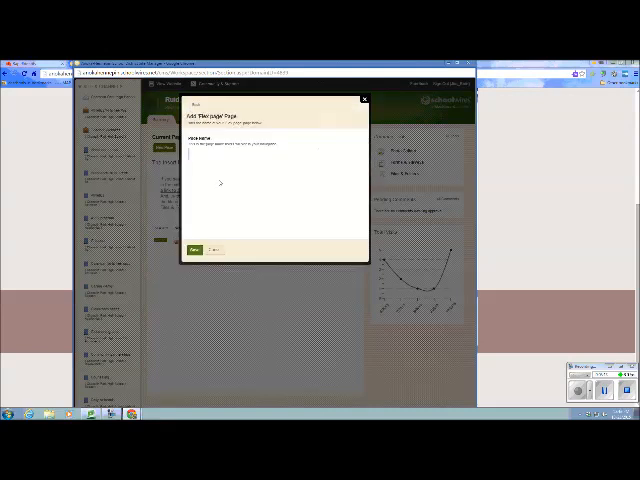
pyautogui.click(250, 152)
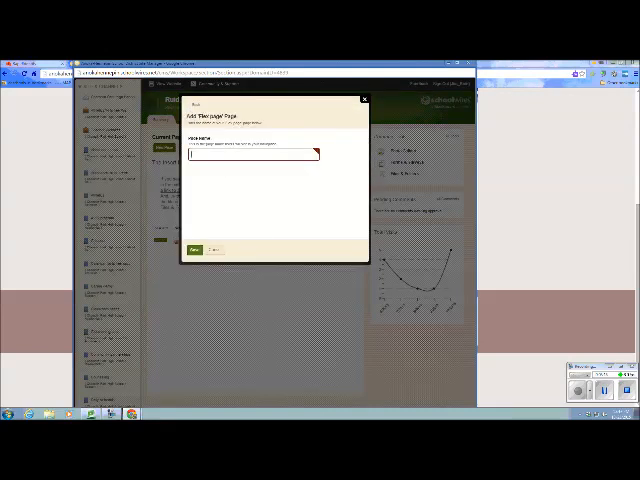
pyautogui.write('a')
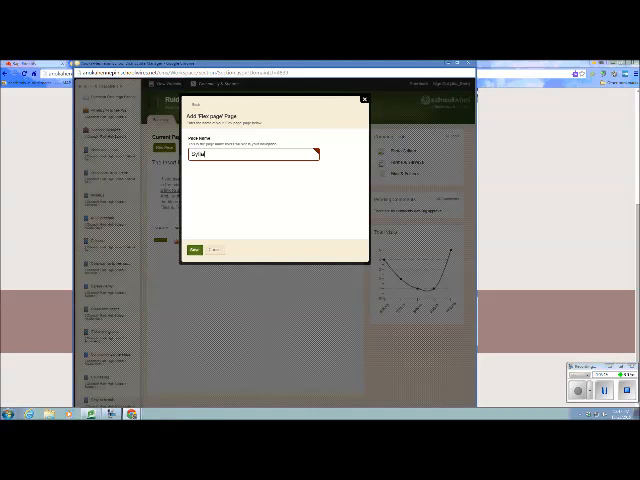
pyautogui.write('Module')
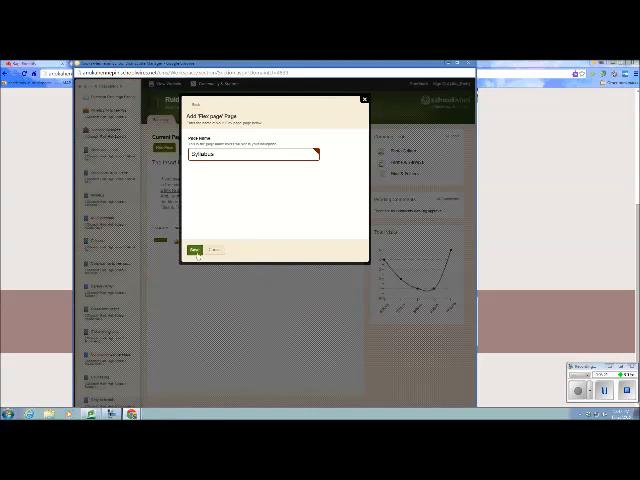
pyautogui.click(192, 250)
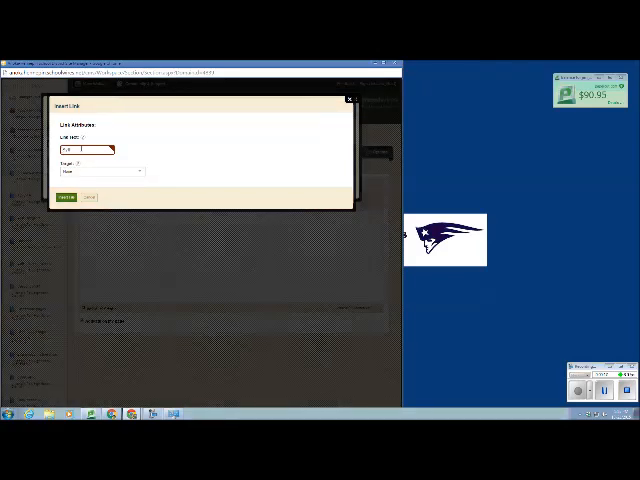
pyautogui.write('http://')
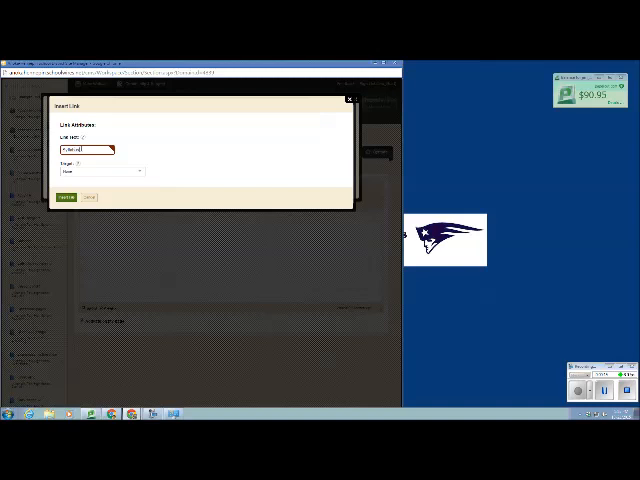
pyautogui.click(102, 172)
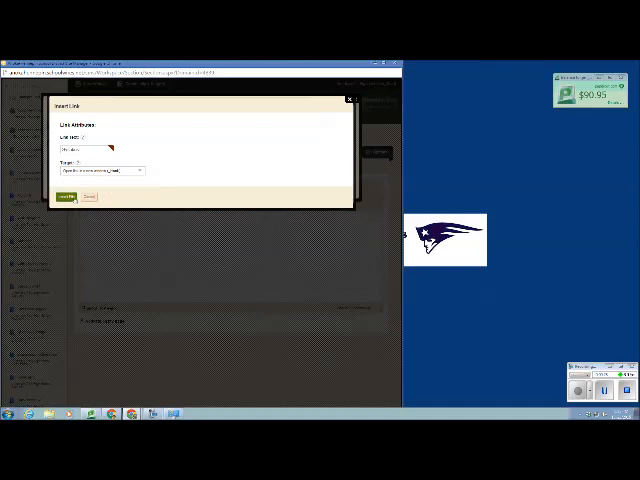
pyautogui.click(64, 196)
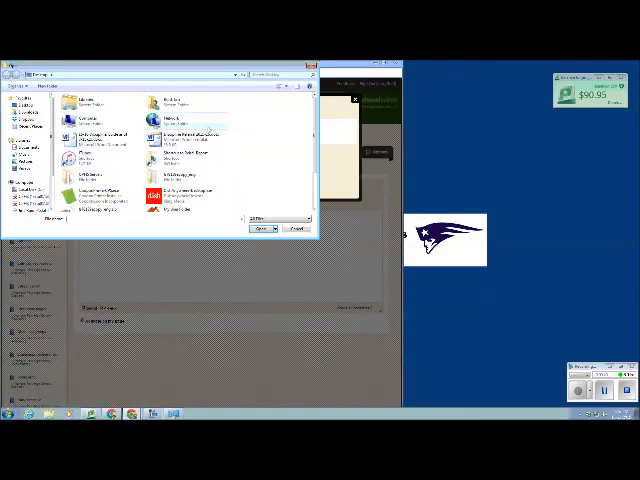
pyautogui.scroll(-3)
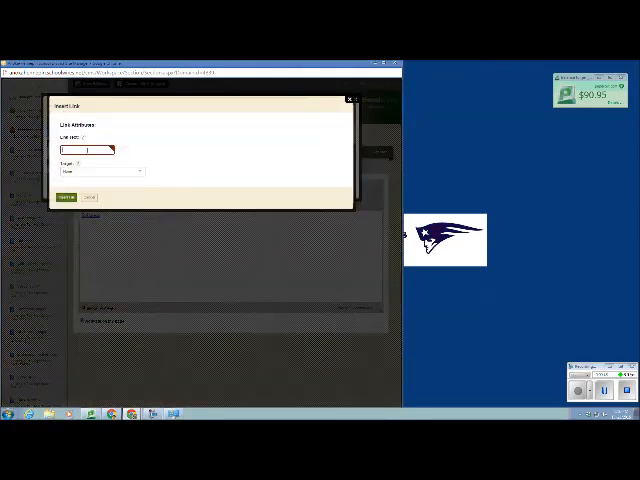
pyautogui.write('http://')
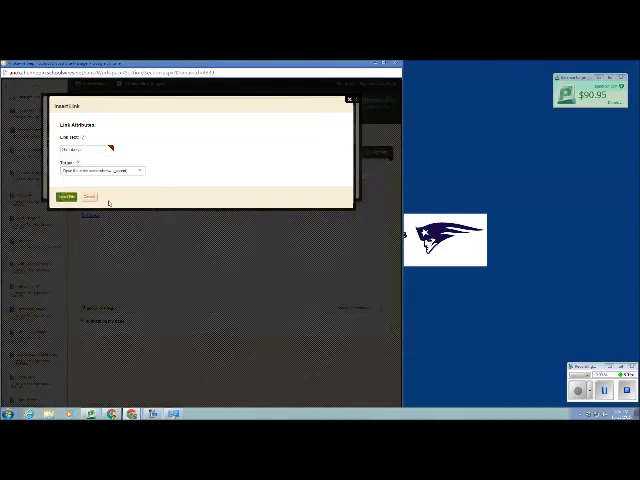
pyautogui.click(64, 196)
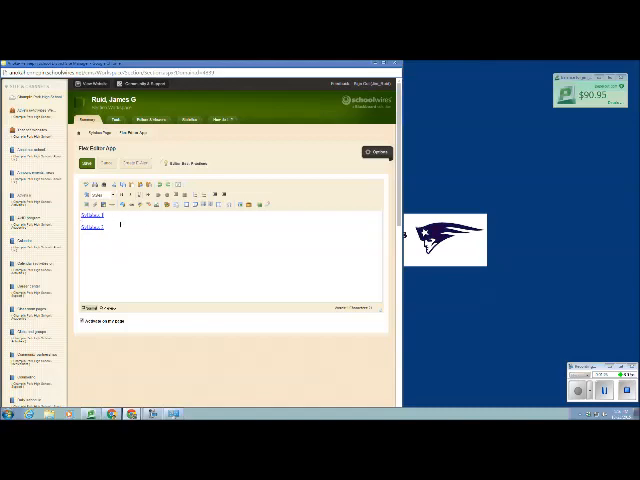
# Step: Start browsing for a document from the computer via the attach control
pyautogui.click(88, 164)
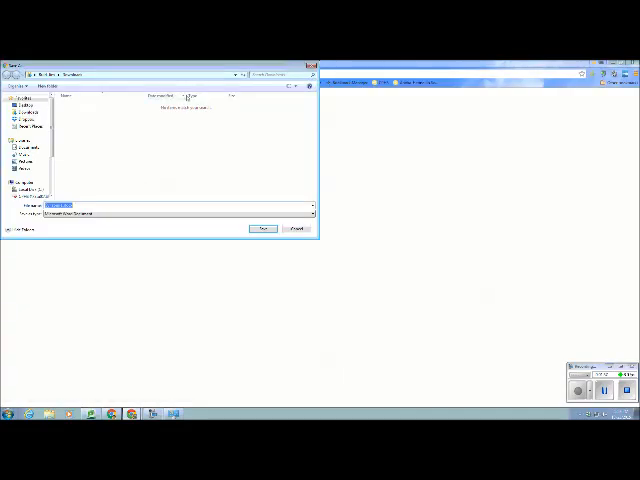
# Step: Cancel the Windows file dialog and save the page back to the current pages list
pyautogui.click(292, 228)
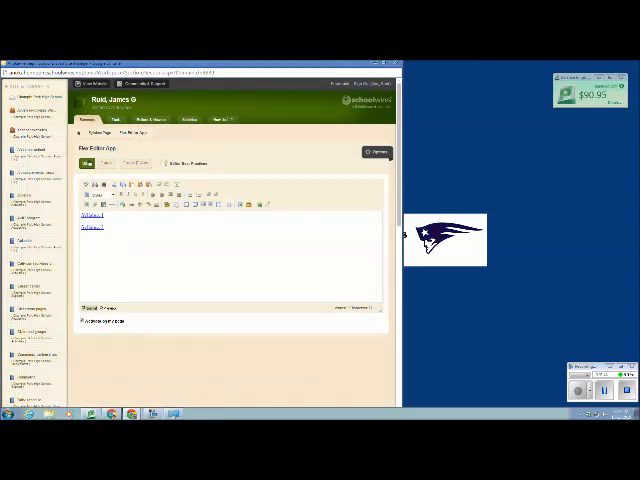
pyautogui.click(88, 164)
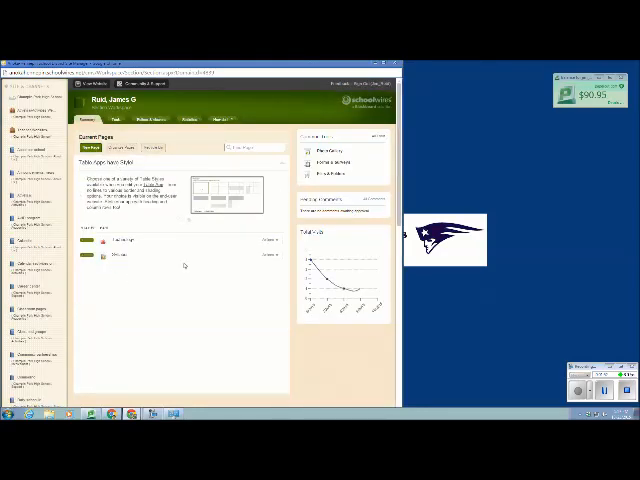
# Step: Create a new flex page named Syllabus Text and open its empty editor
pyautogui.click(108, 146)
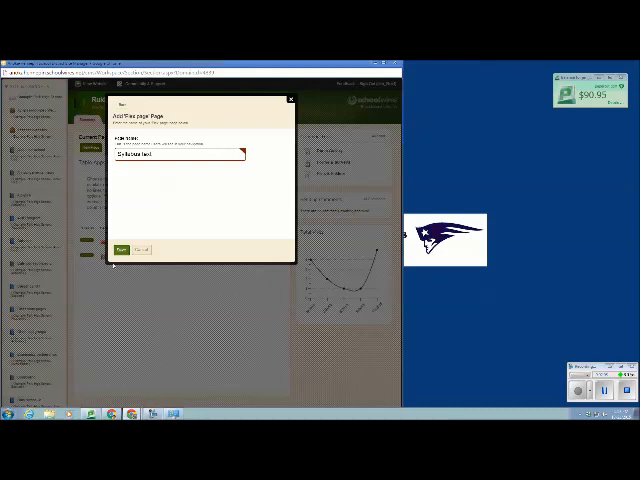
pyautogui.click(122, 250)
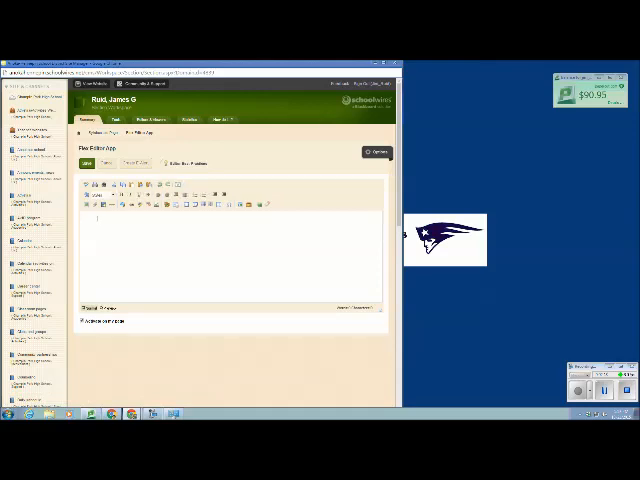
# Step: Add the heading 'Write the Syllabus' with the pasted syllabus text and save the page
pyautogui.write('Write the Syllabus')
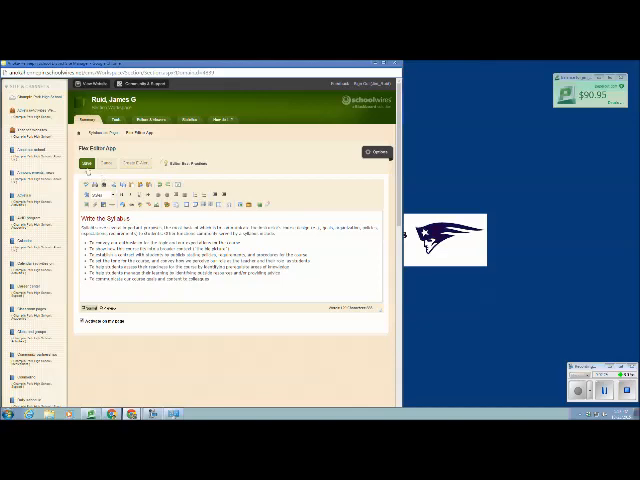
pyautogui.click(92, 164)
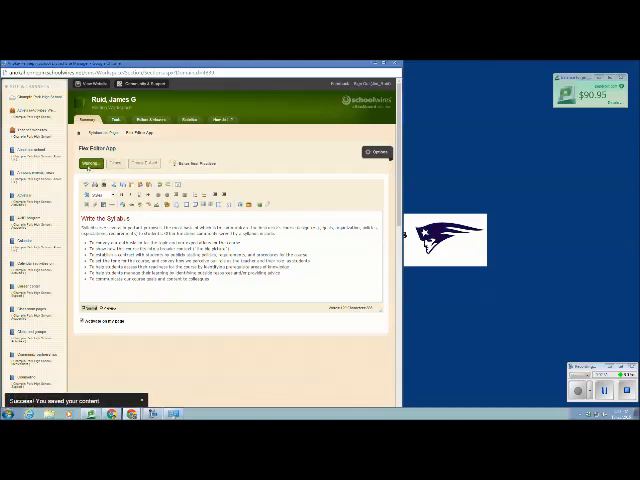